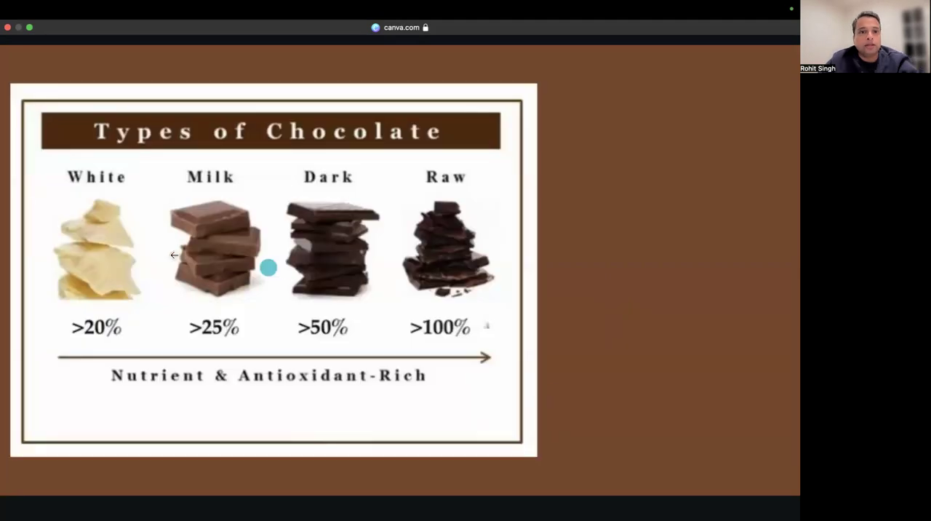
mouse_move(344, 233)
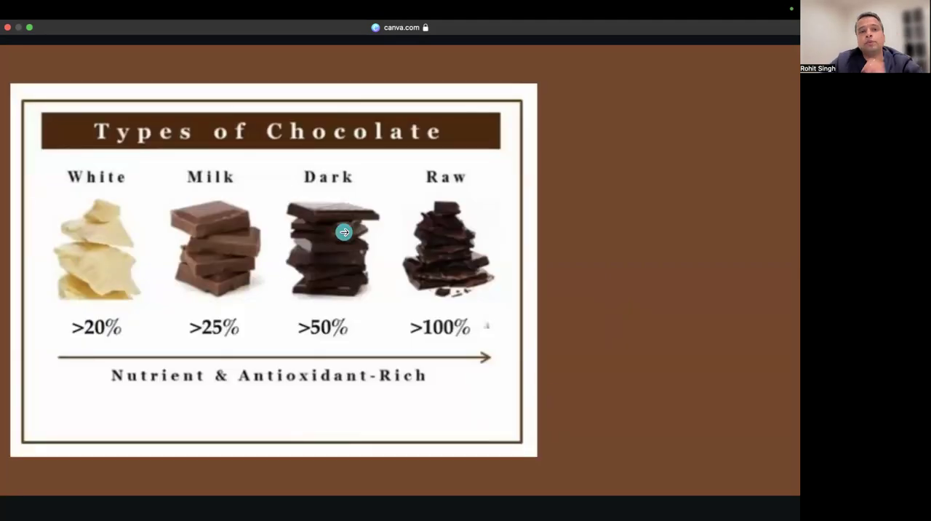
mouse_move(348, 197)
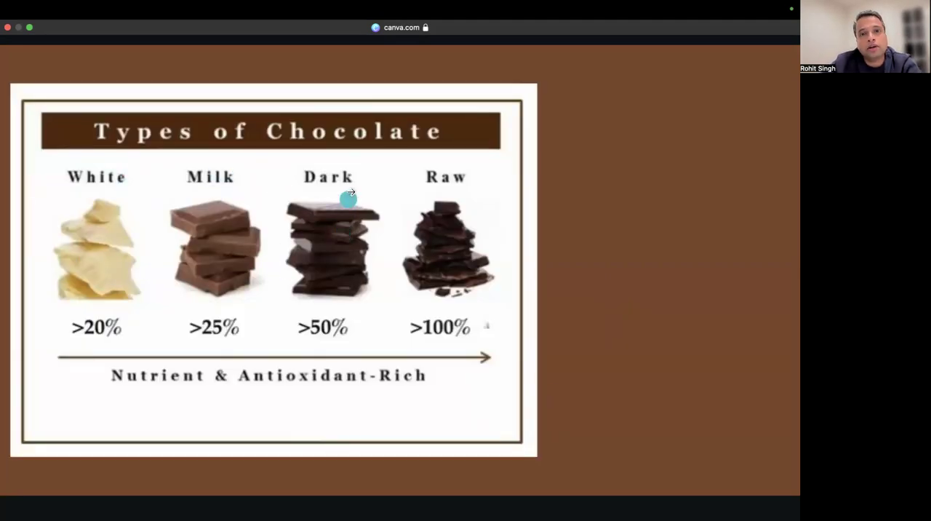
mouse_move(202, 262)
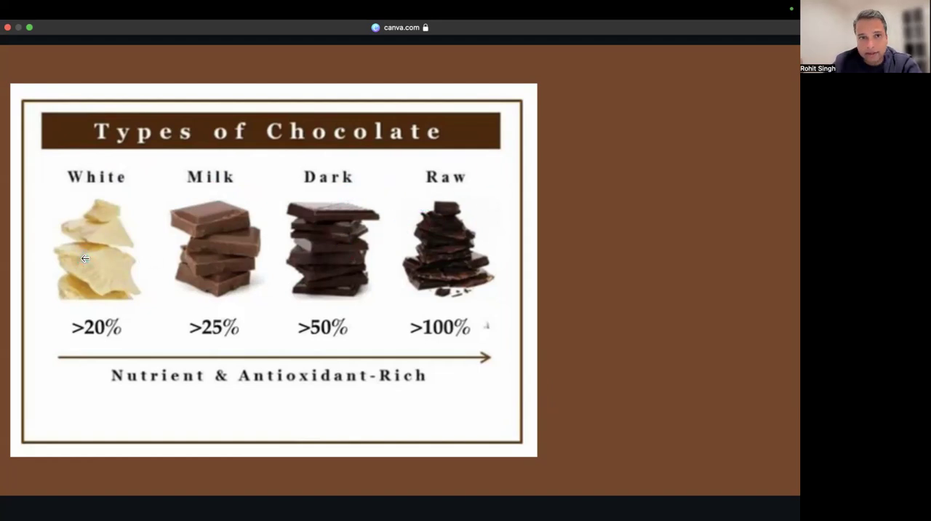
mouse_move(261, 343)
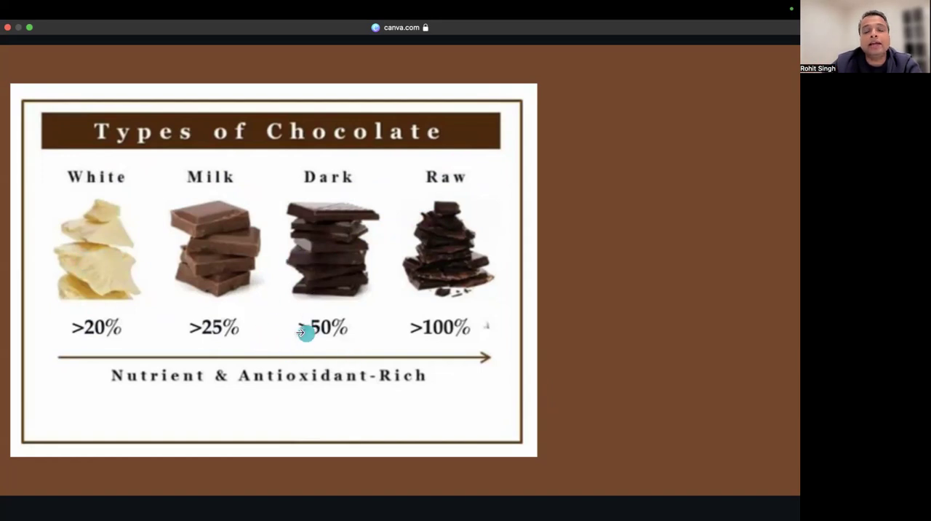
mouse_move(358, 294)
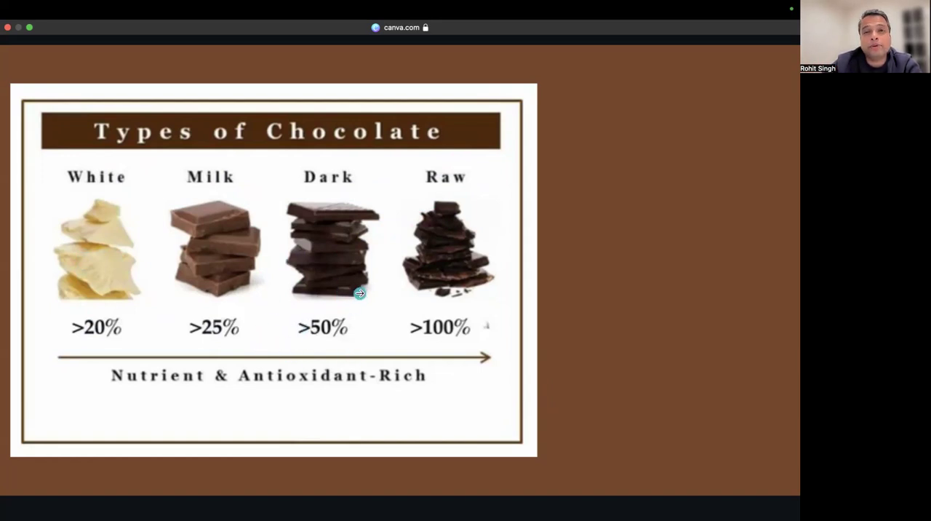
mouse_move(402, 317)
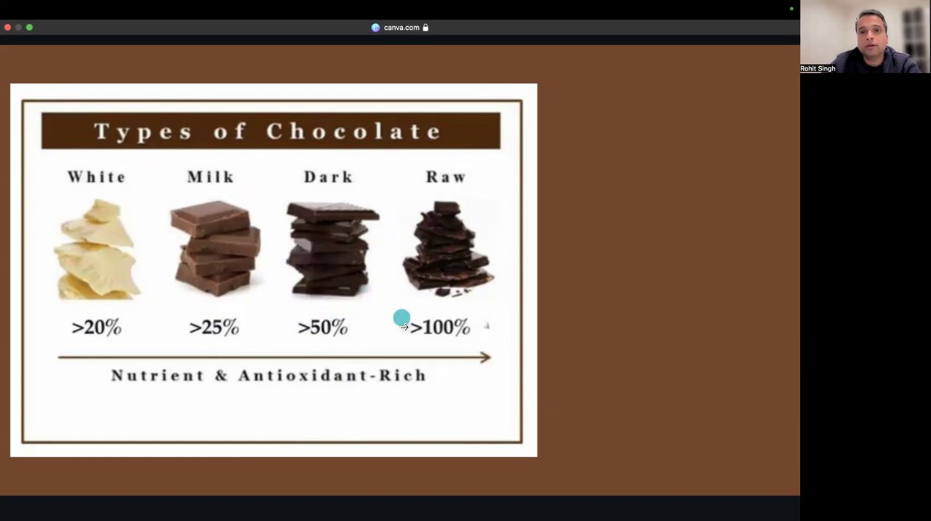
mouse_move(468, 192)
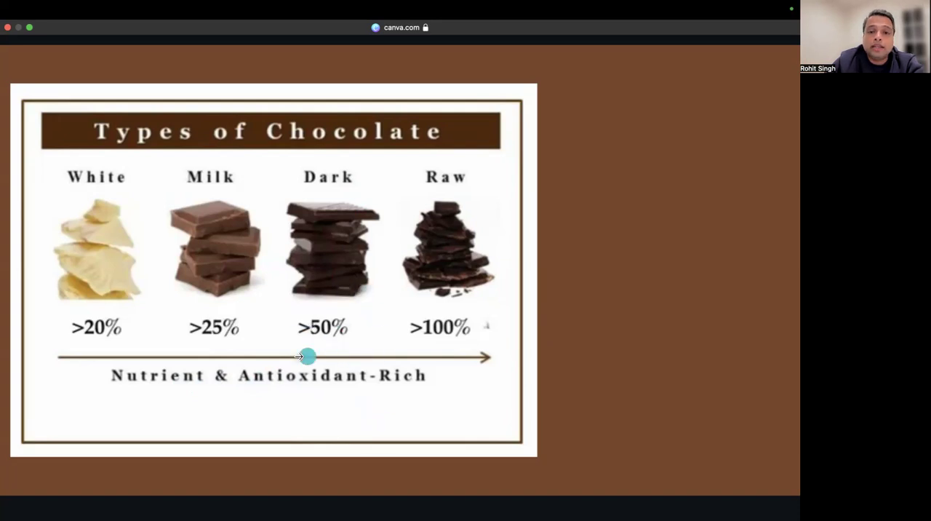
mouse_move(419, 183)
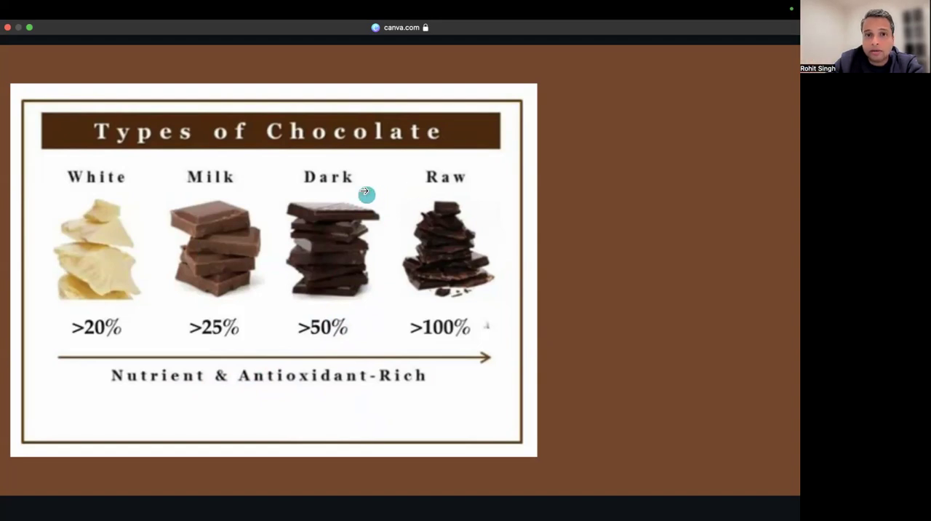
mouse_move(373, 206)
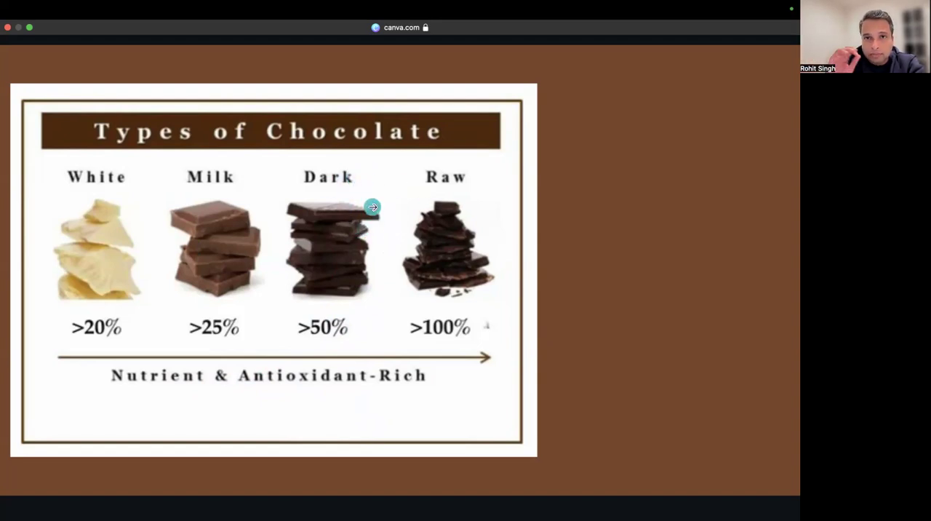
mouse_move(373, 207)
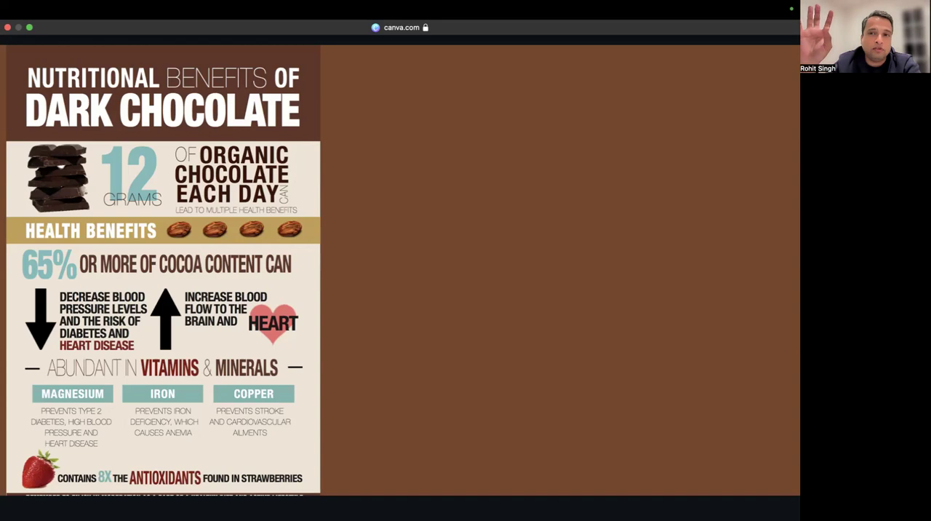
mouse_move(524, 276)
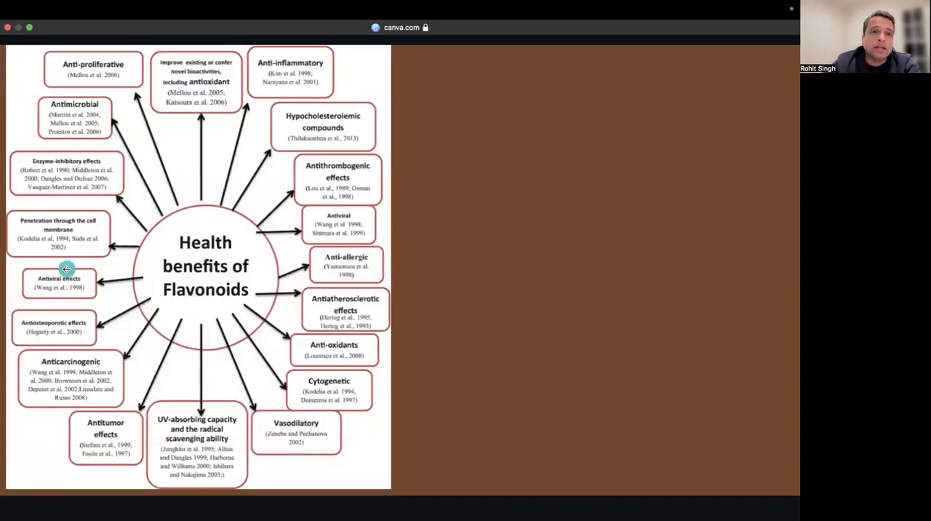
mouse_move(303, 267)
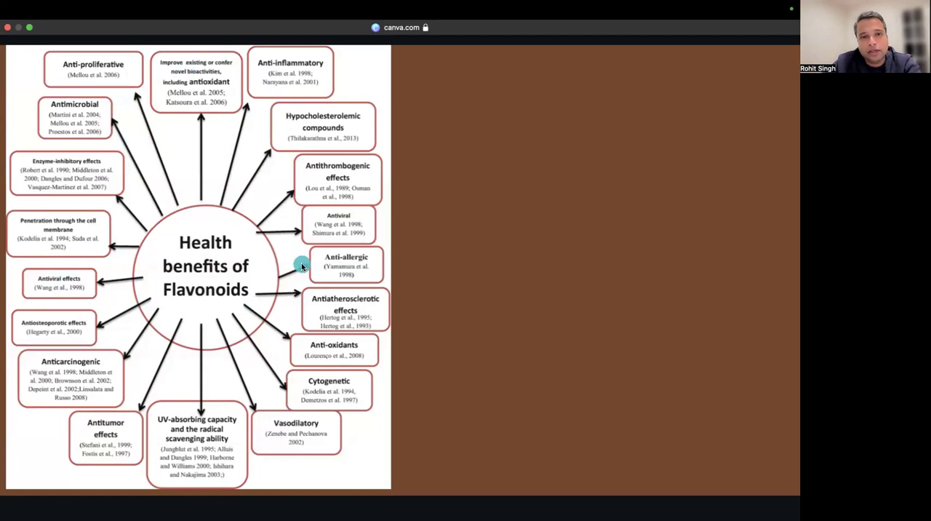
mouse_move(212, 251)
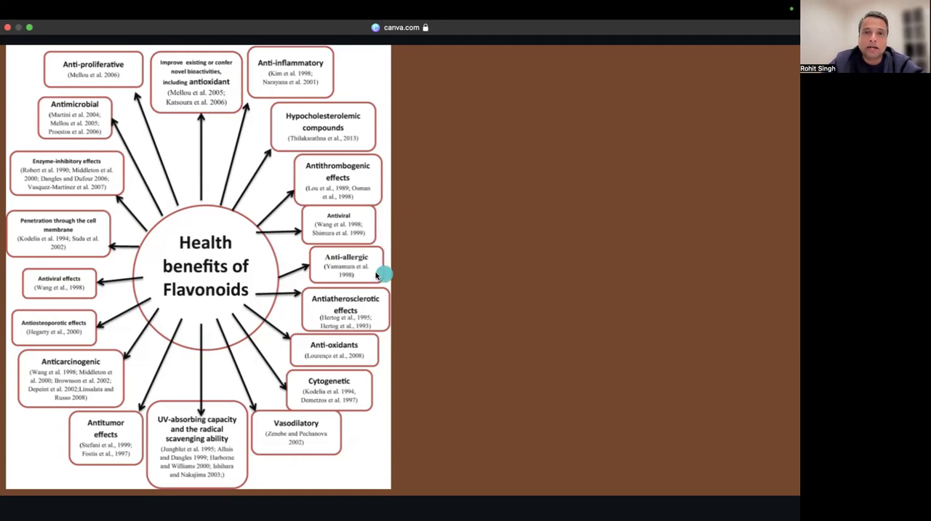
mouse_move(428, 285)
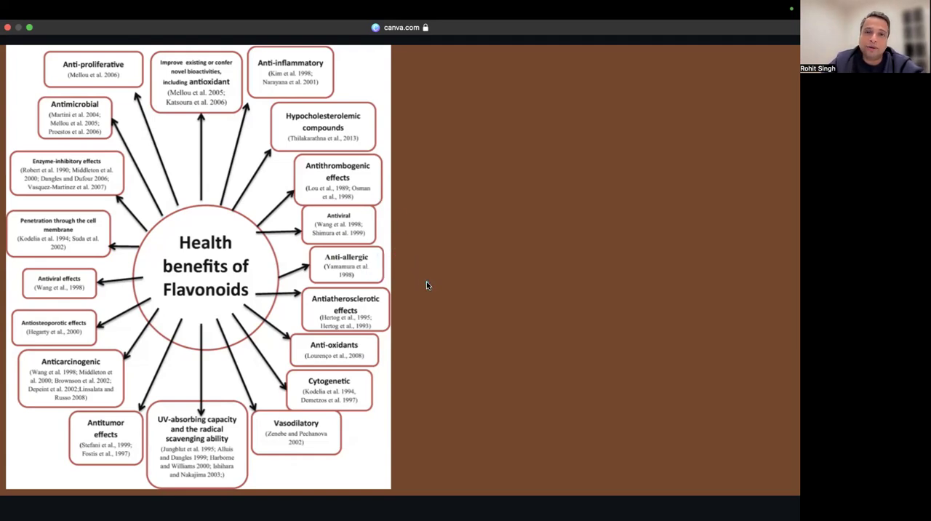